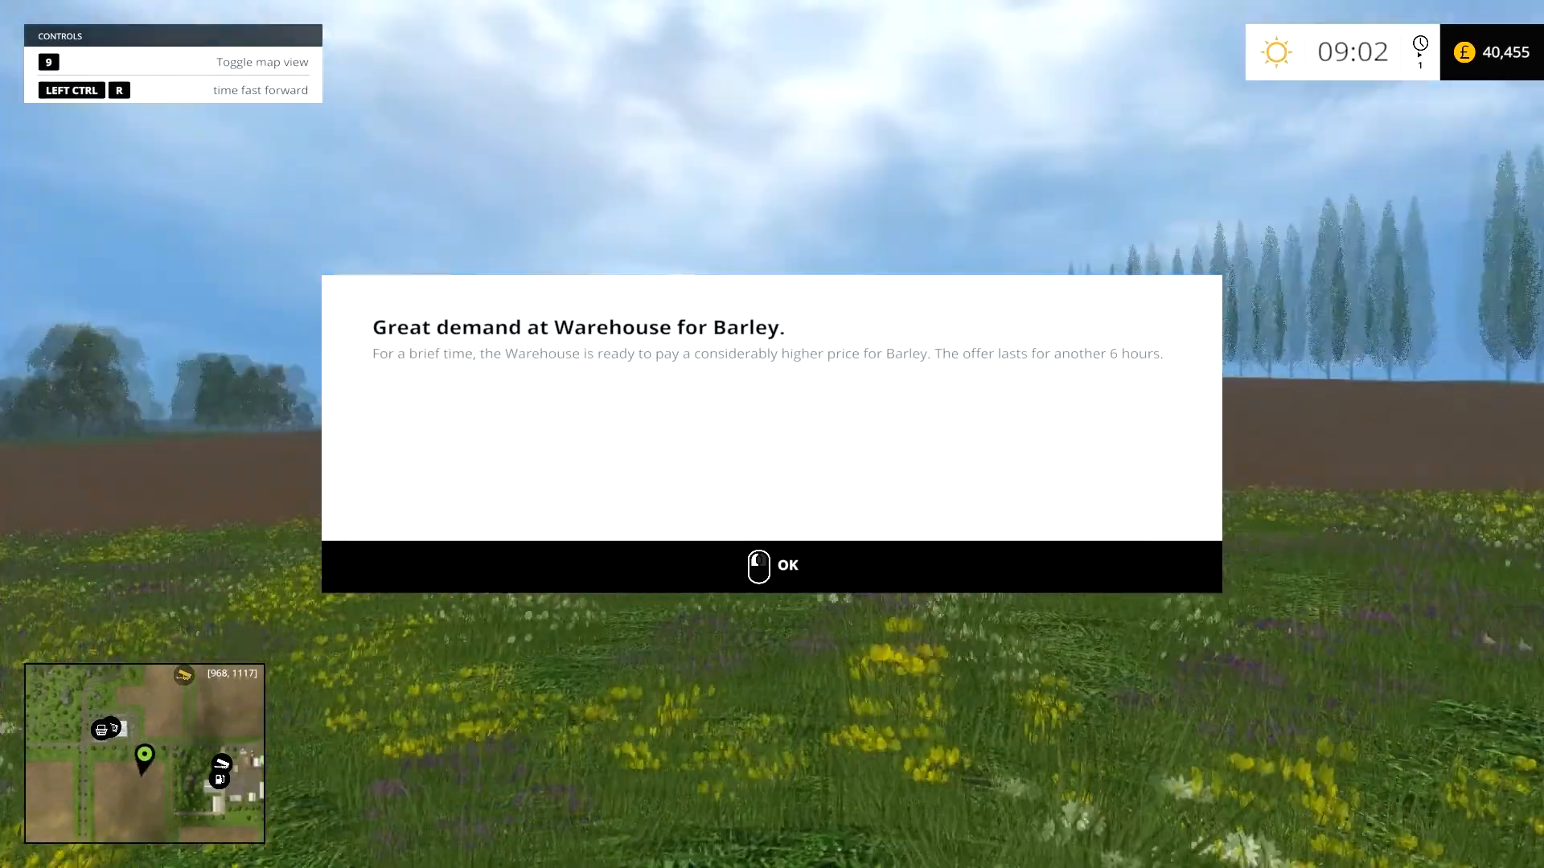
Step: Acknowledge the 'Great demand at Warehouse for Barley' notice to return to the meadow view
left_click(770, 566)
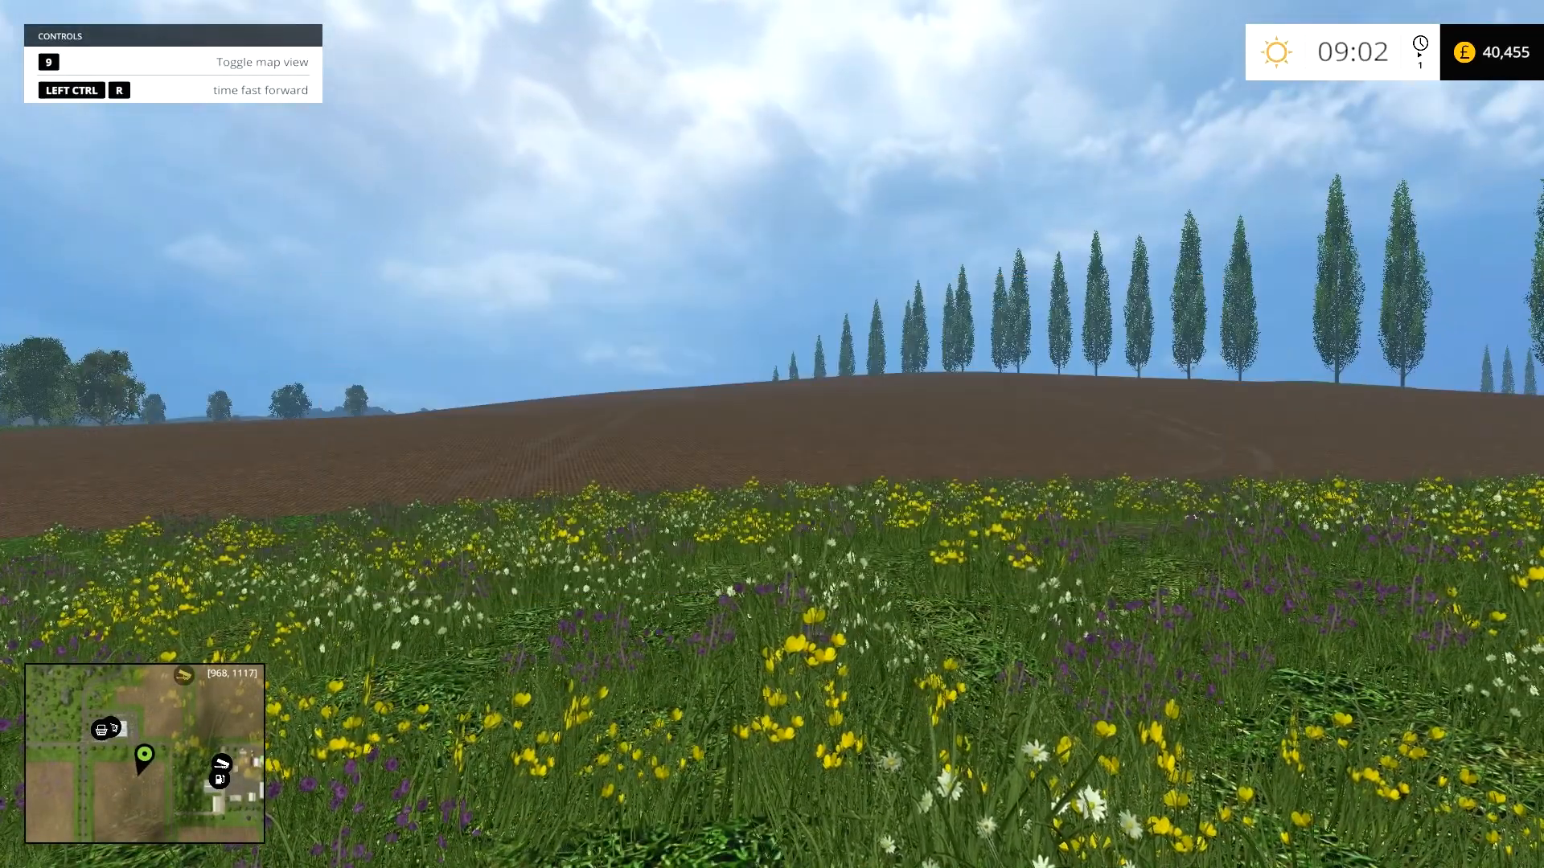